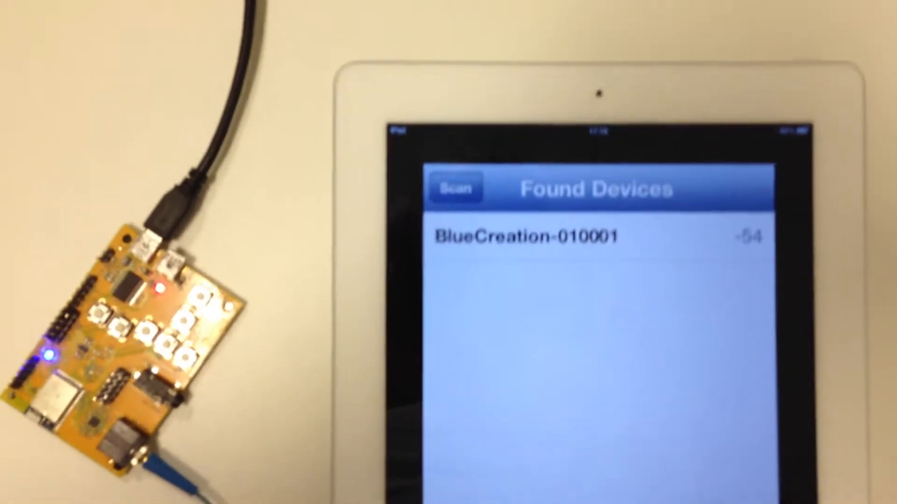
Step: Connect to the BlueCreation-010001 board to list its primary services
left_click(572, 233)
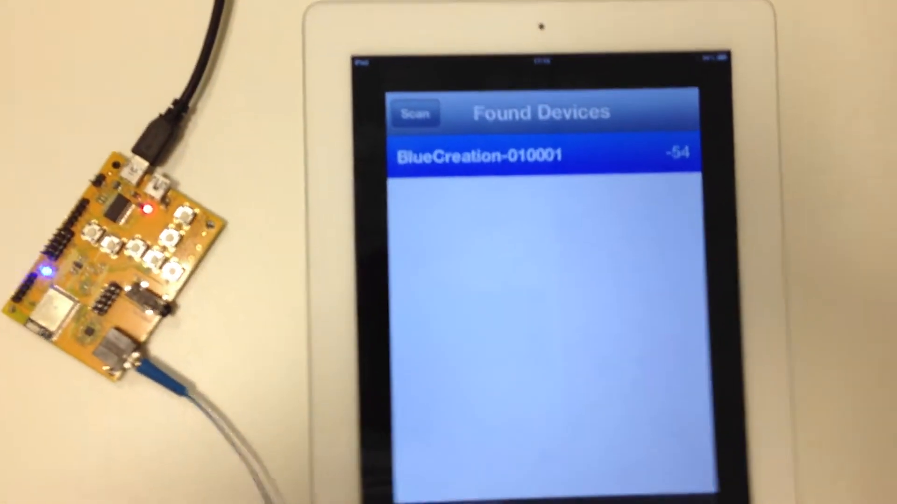
left_click(543, 154)
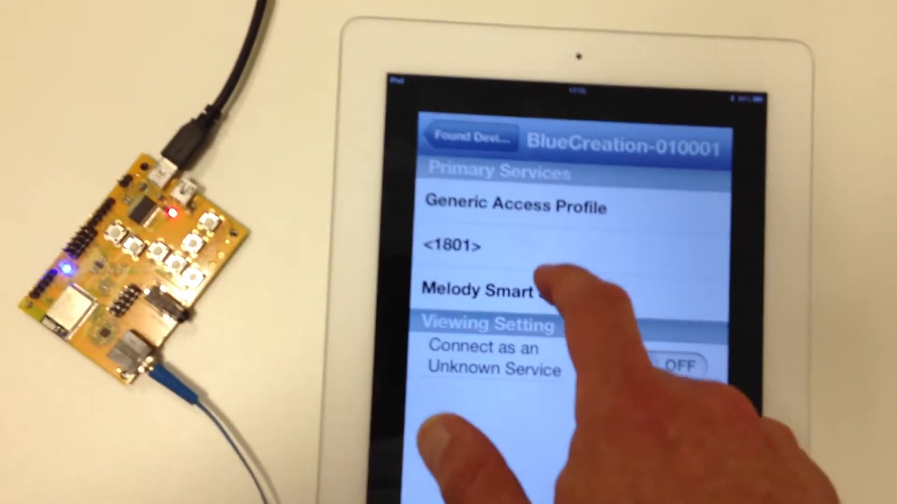
left_click(475, 289)
type("hello there")
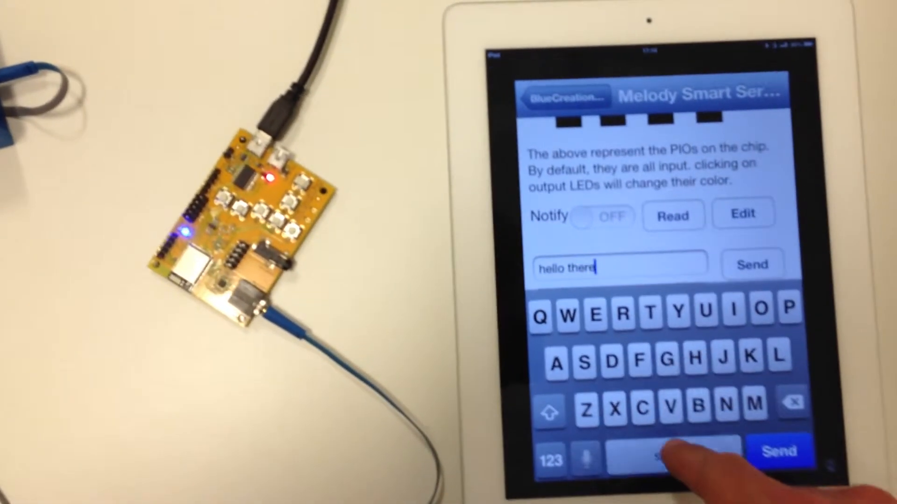
Step: Add "still" to the message so it reads "hello there still"
type("still")
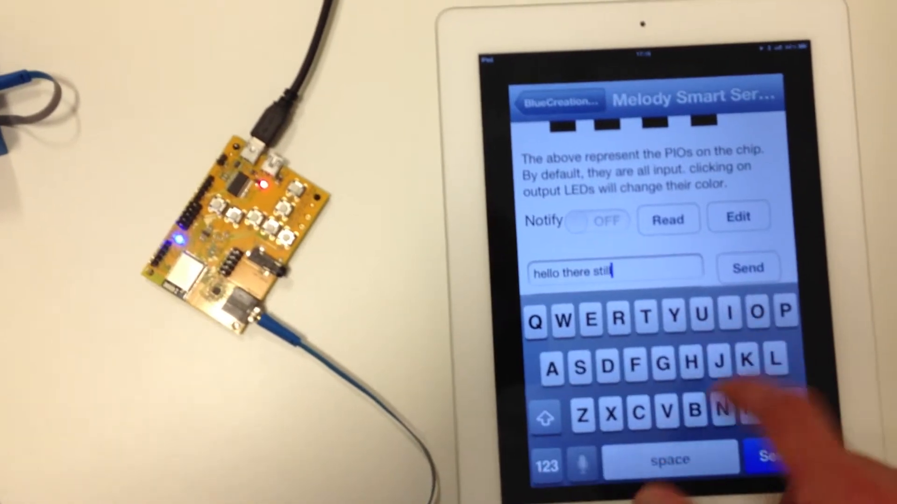